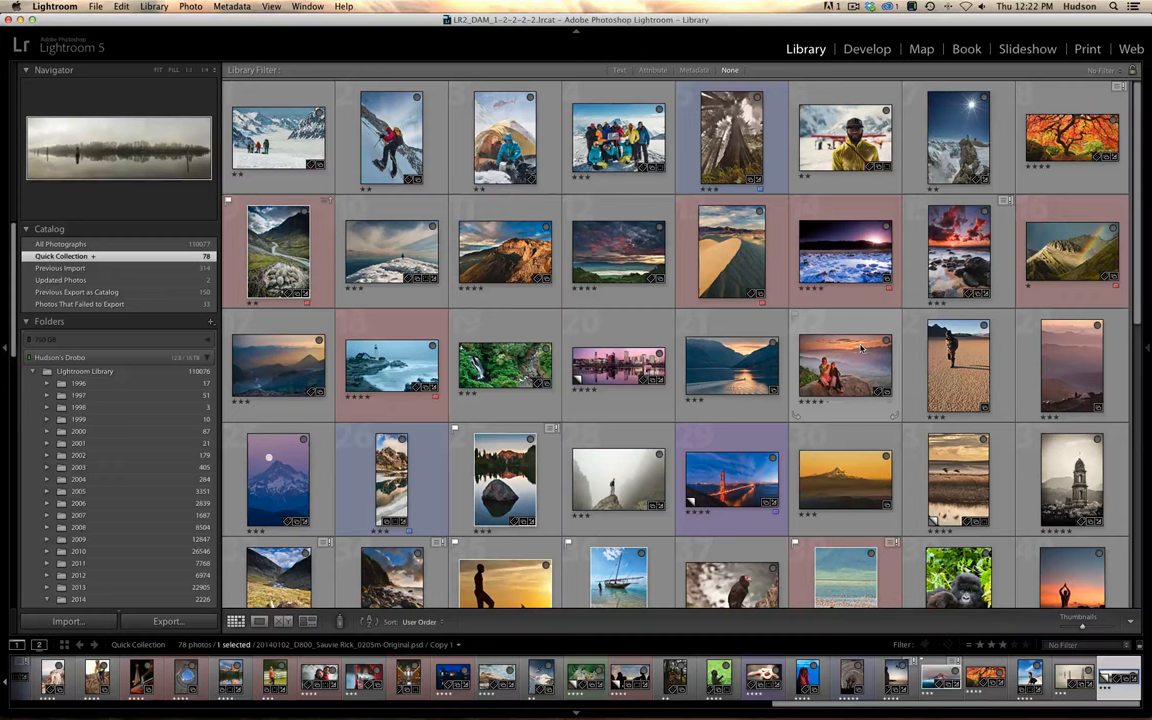
Step: Collapse the folder tree to reveal Collections and scroll down the Quick Collection grid
click(57, 339)
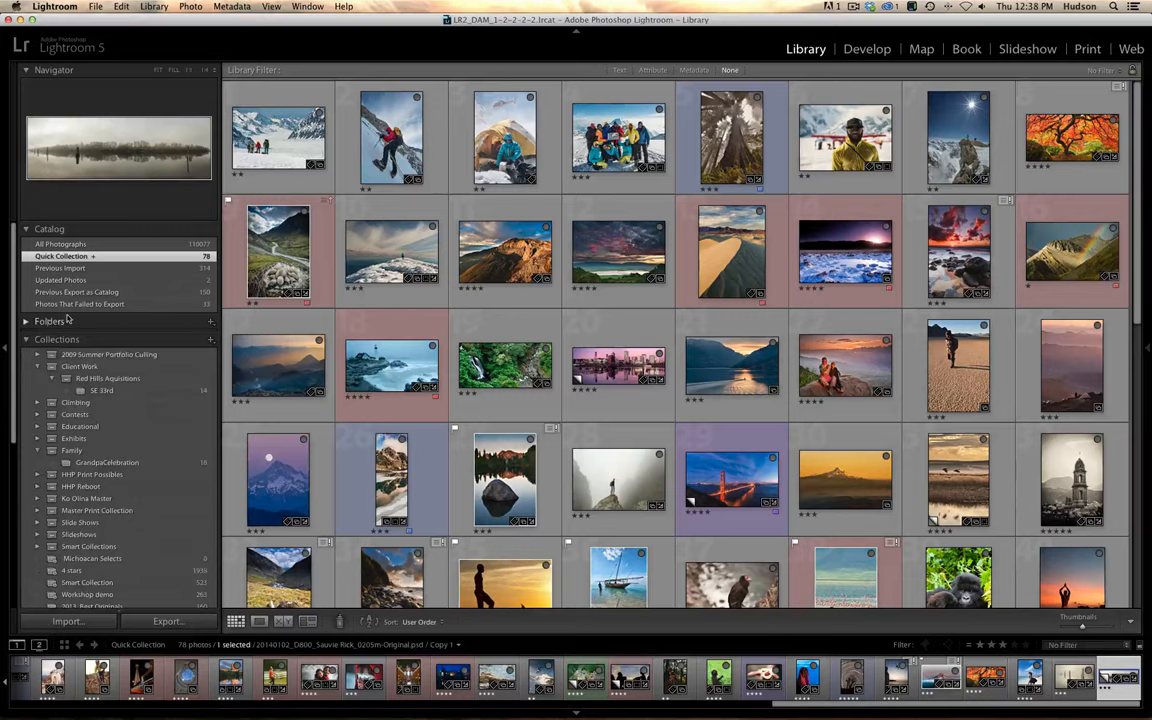
scroll(down, 3)
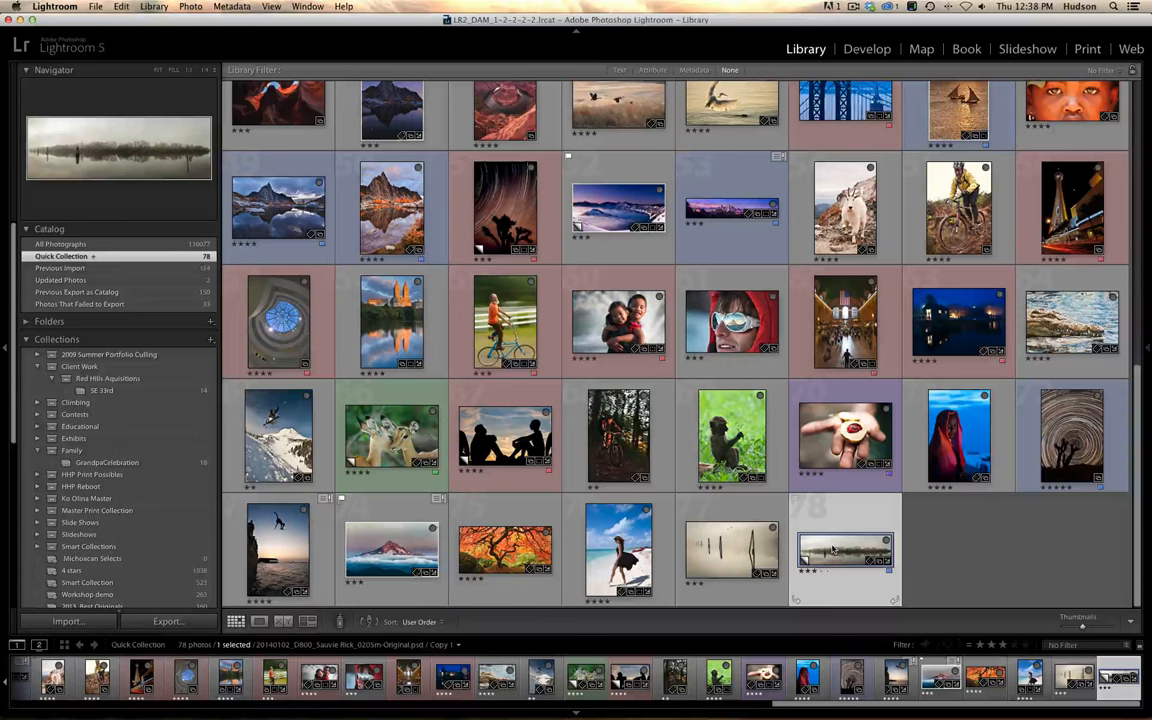
mouse_move(845, 550)
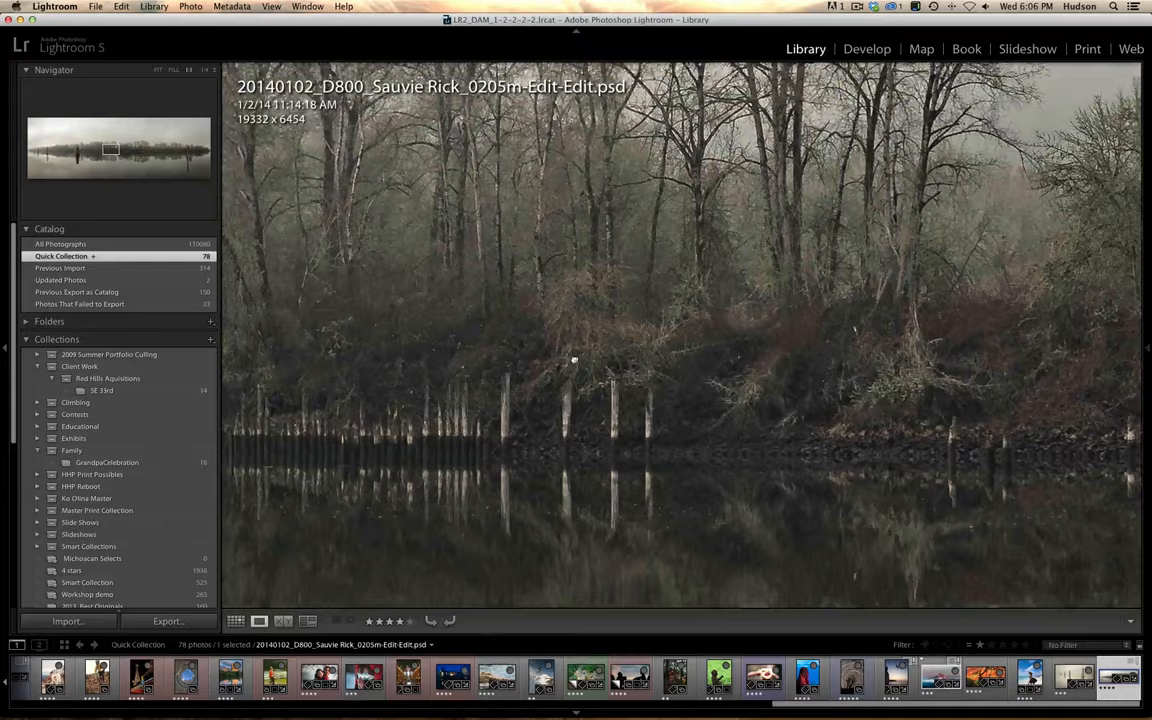
Step: Zoom out to fit the whole panorama, then scroll the collections list
click(158, 69)
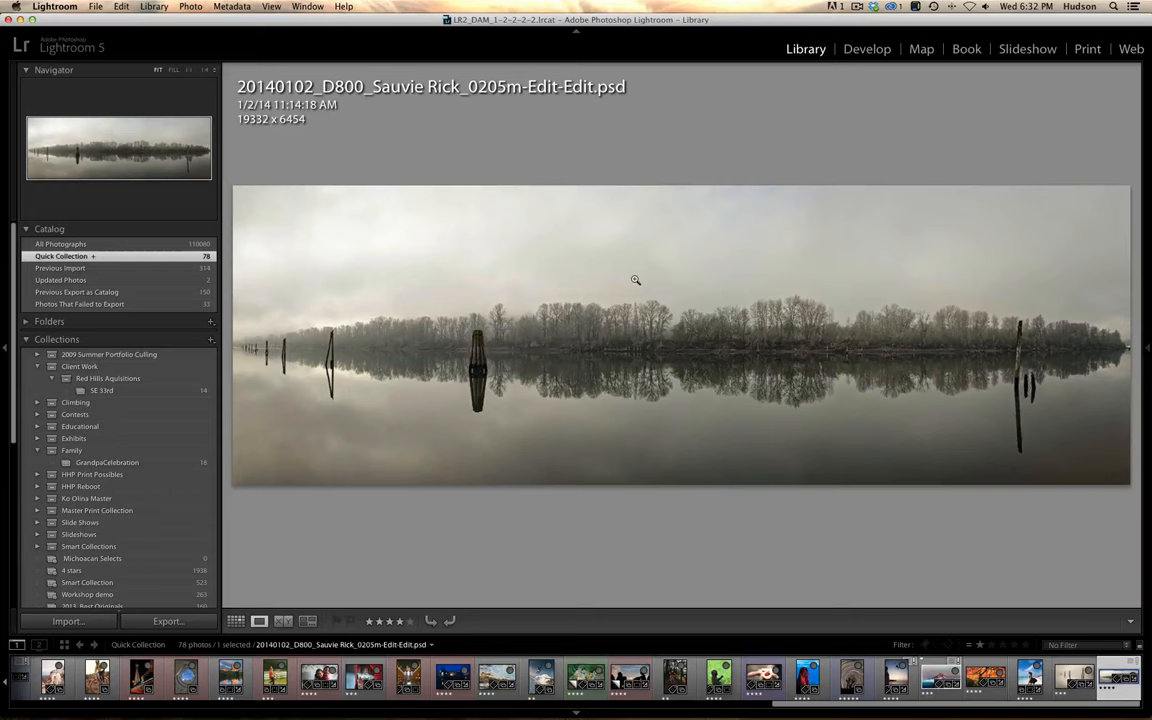
scroll(down, 3)
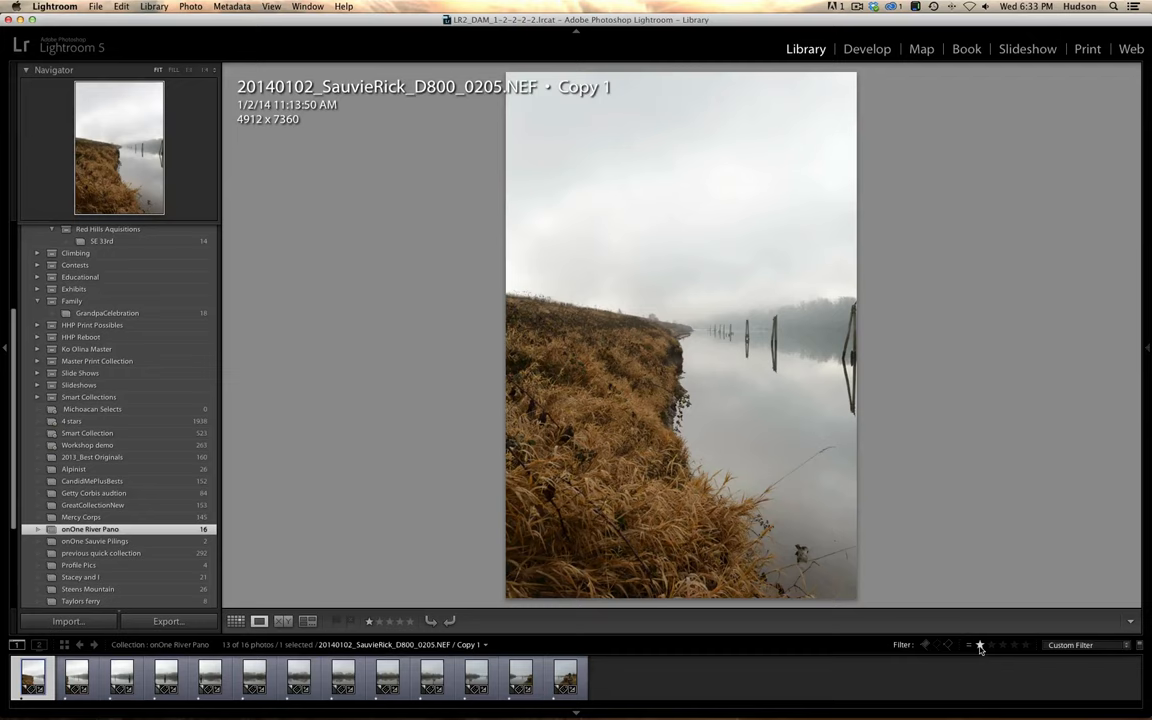
mouse_move(980, 644)
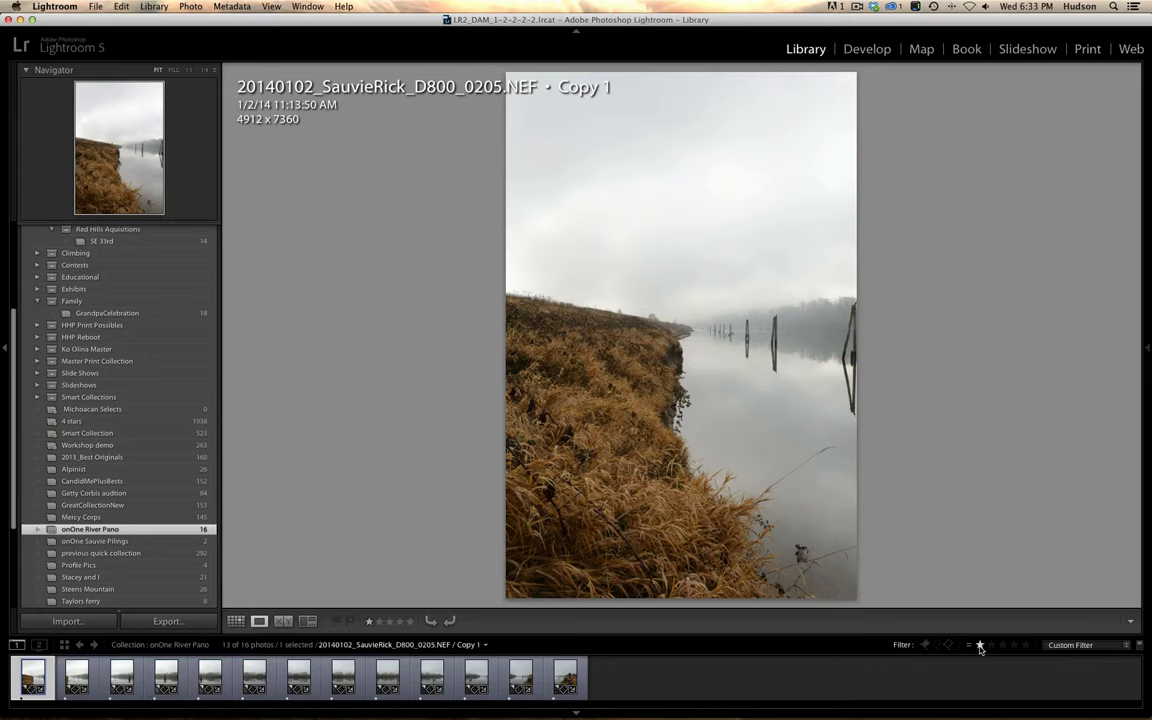
Step: Select the last filtered source frame, the person on the grassy riverbank
click(565, 678)
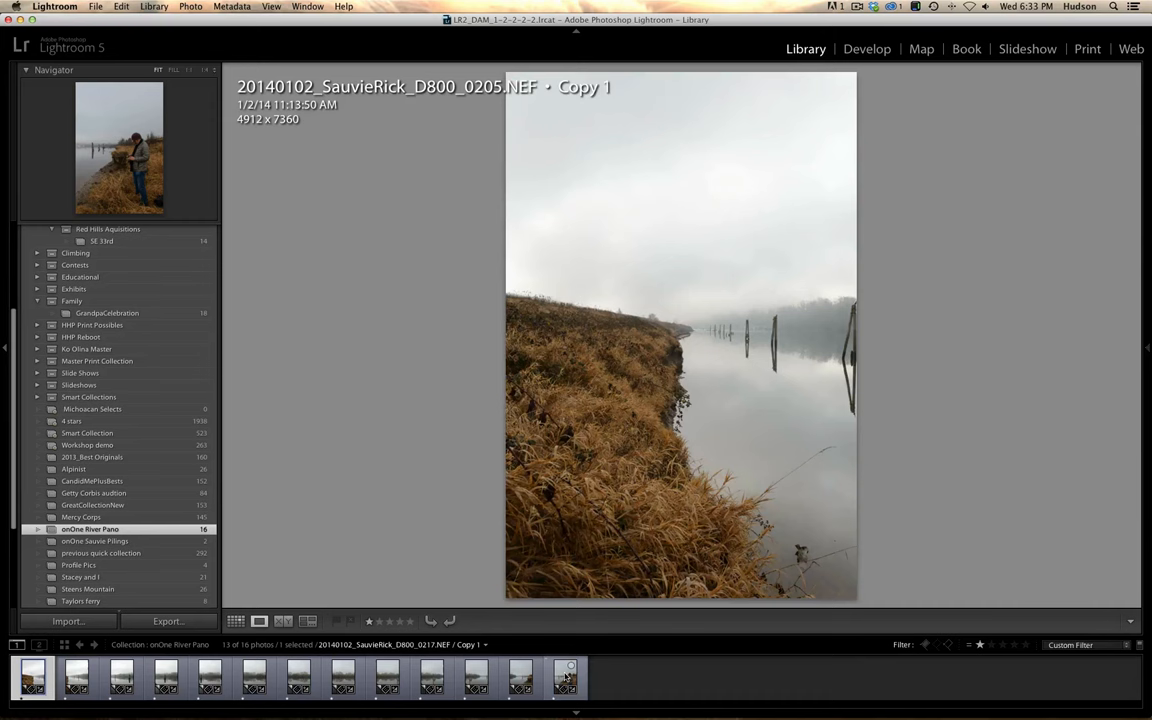
Step: Browse another source frame, then filter to the three-star panorama only
click(566, 678)
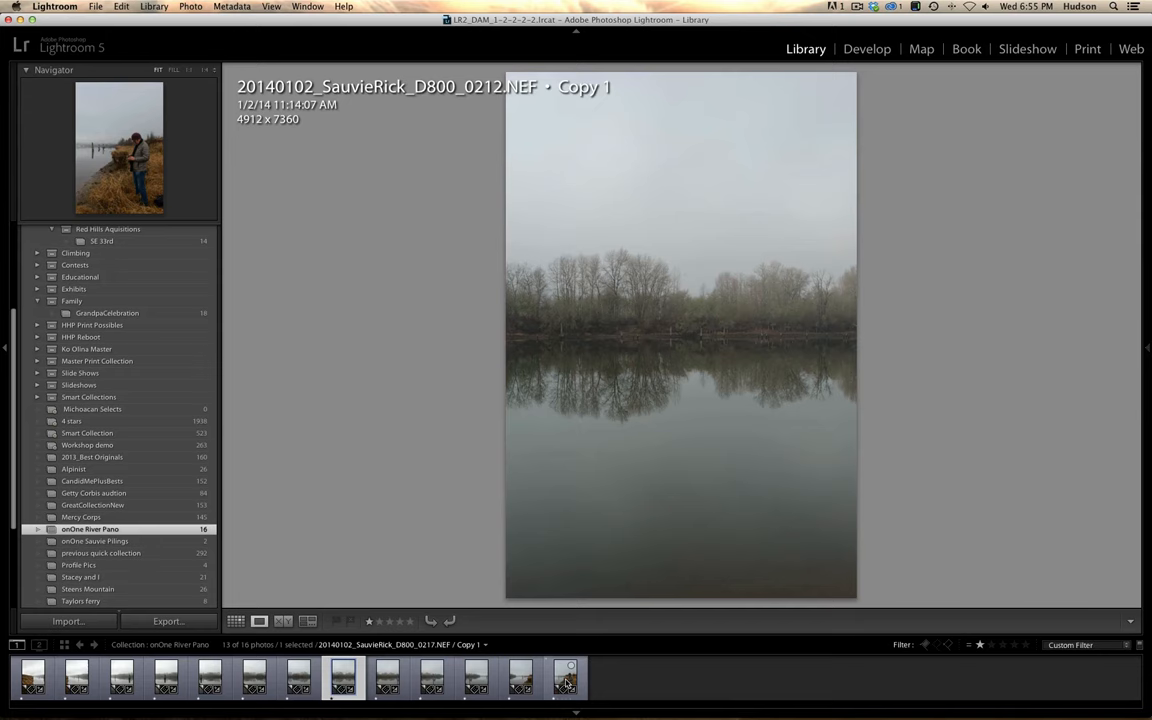
click(867, 48)
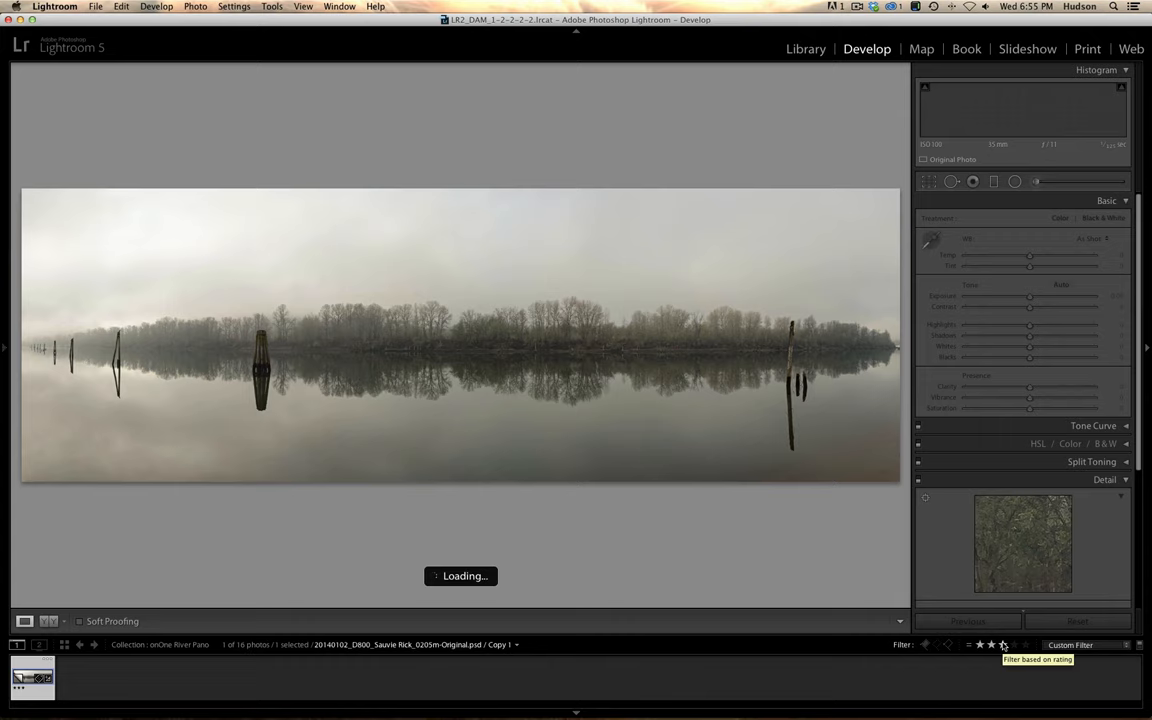
Step: Hide the side panels so the panorama fills the Develop workspace
click(5, 347)
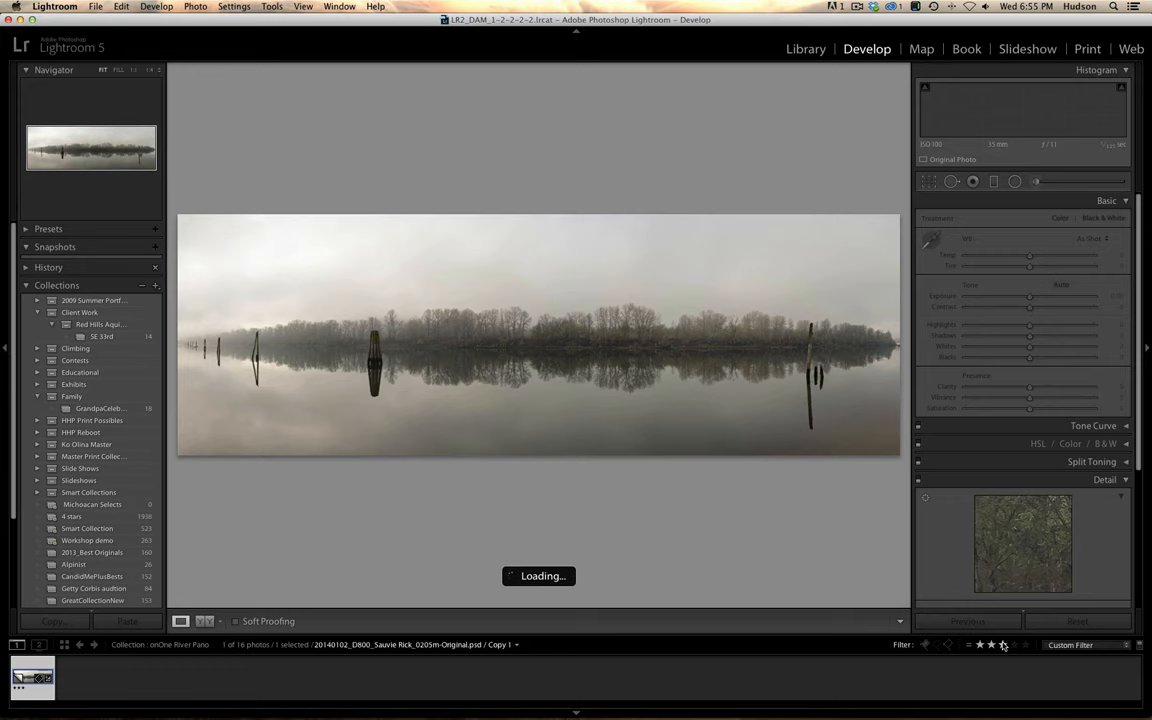
key(tab)
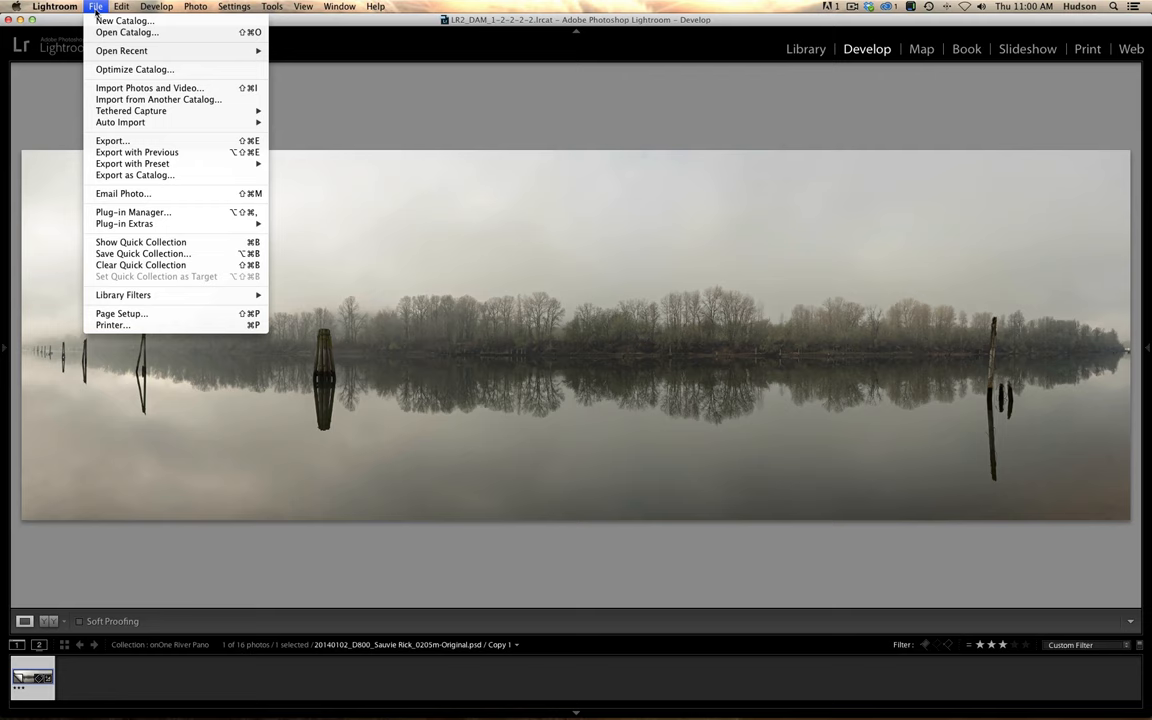
mouse_move(124, 223)
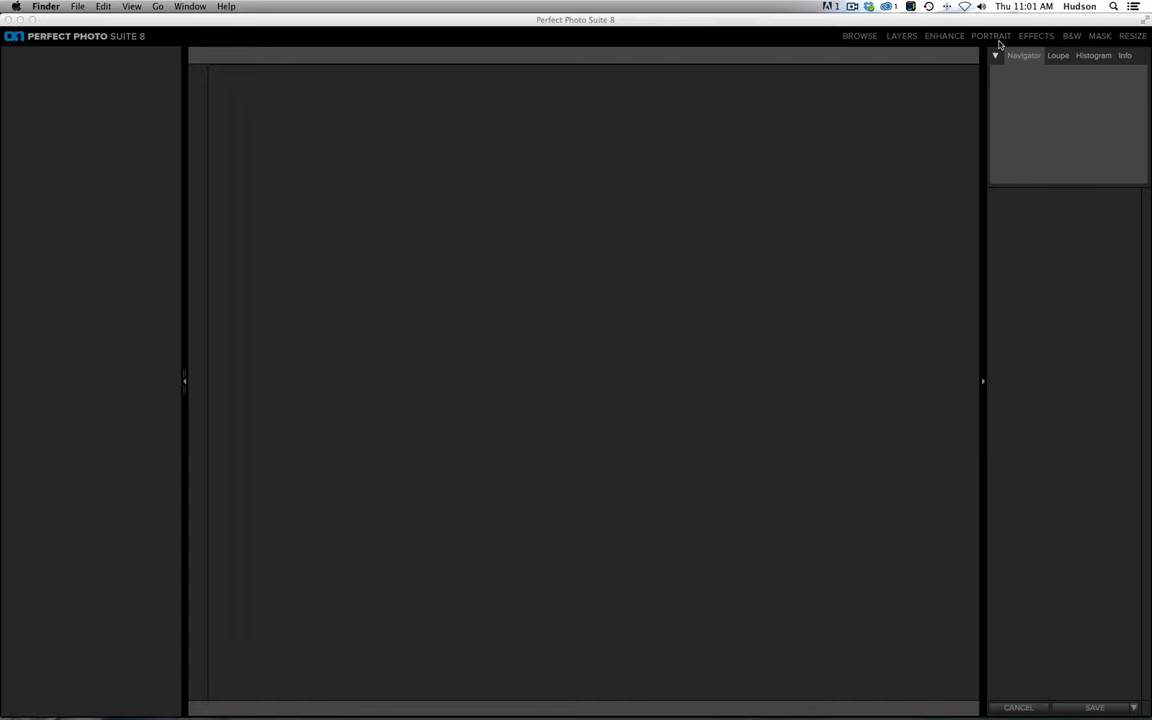
Step: In Effects, raise Dynamic Contrast small detail to 25 and nudge medium detail up slightly
click(1036, 36)
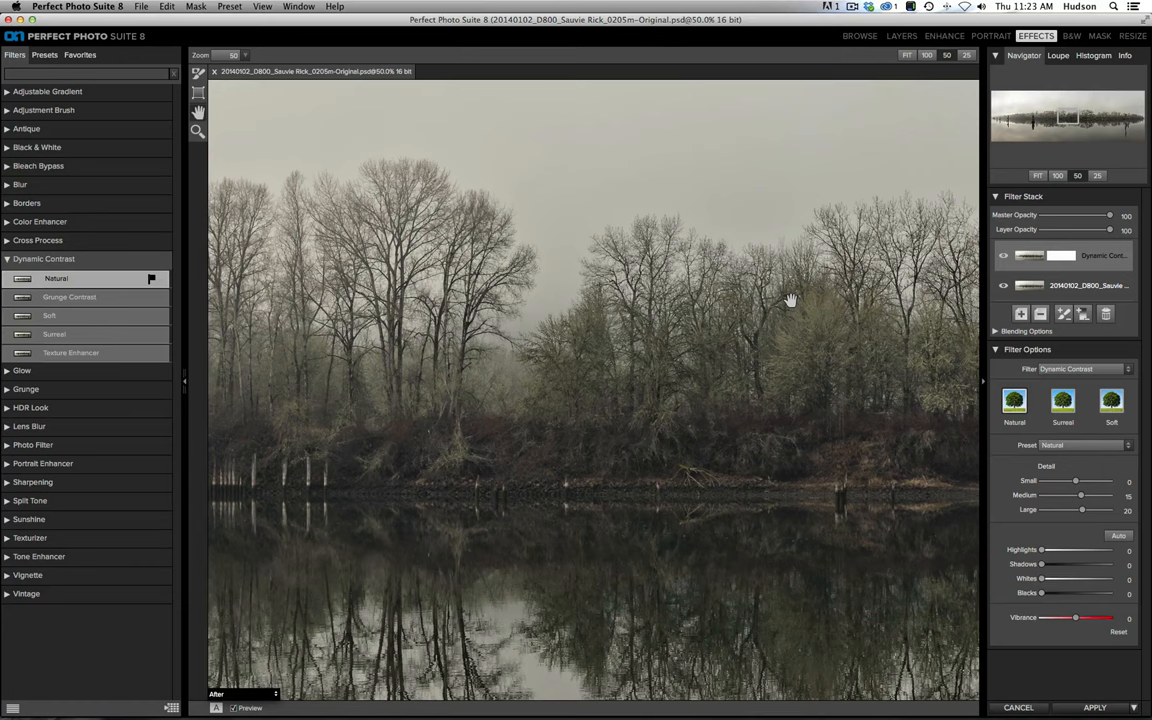
mouse_move(1076, 483)
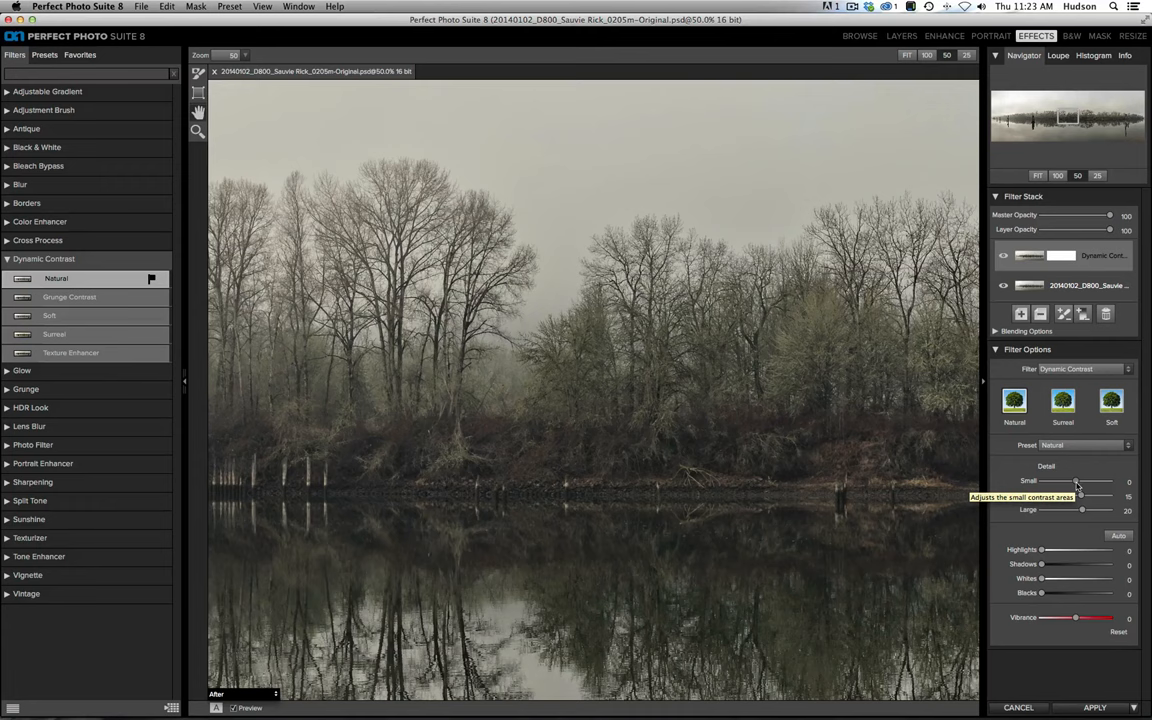
drag(1078, 482, 1080, 482)
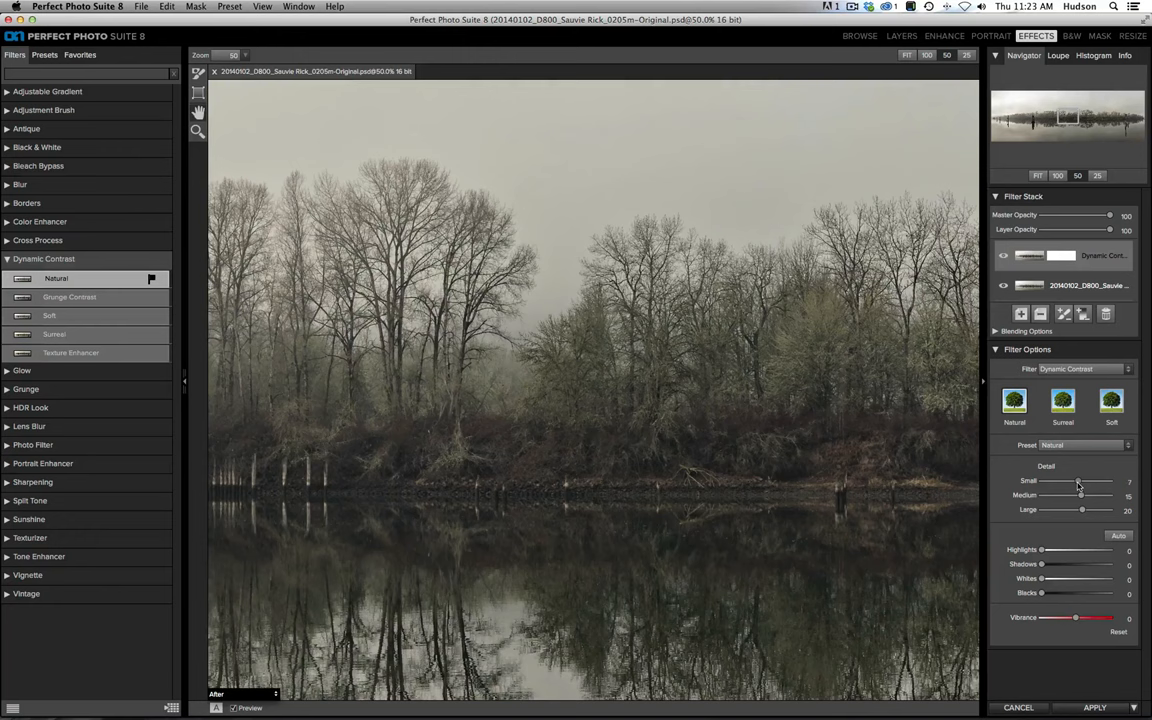
drag(1081, 485, 1073, 485)
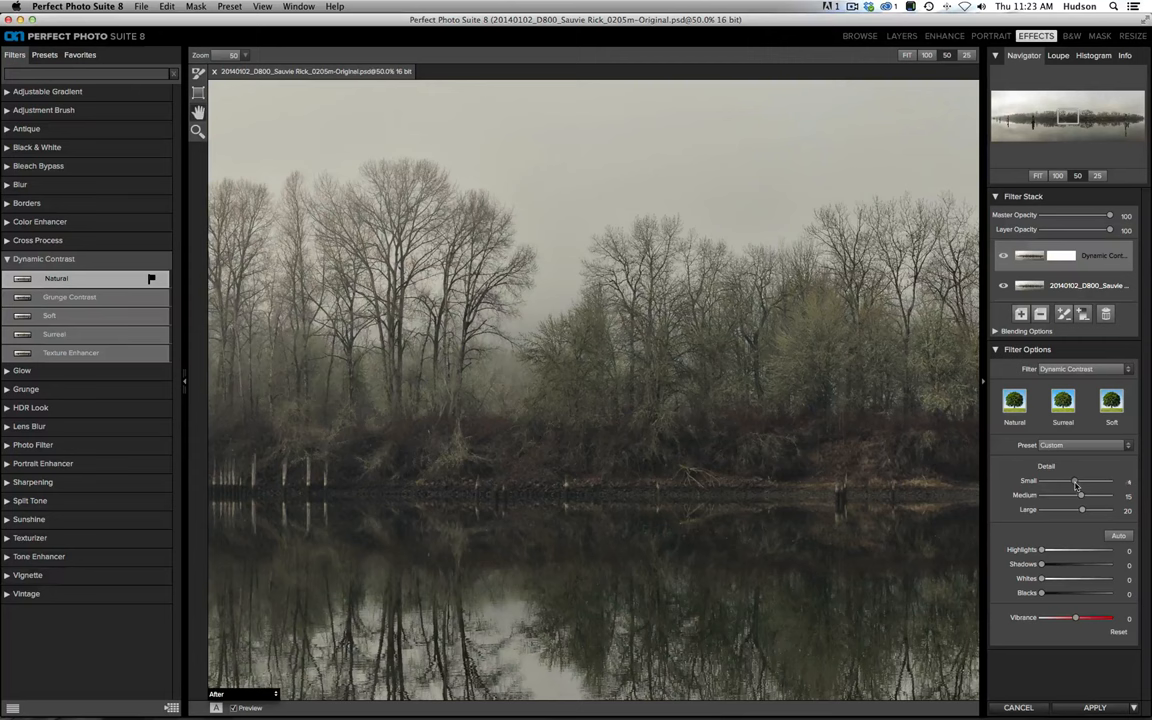
drag(1079, 482, 1082, 482)
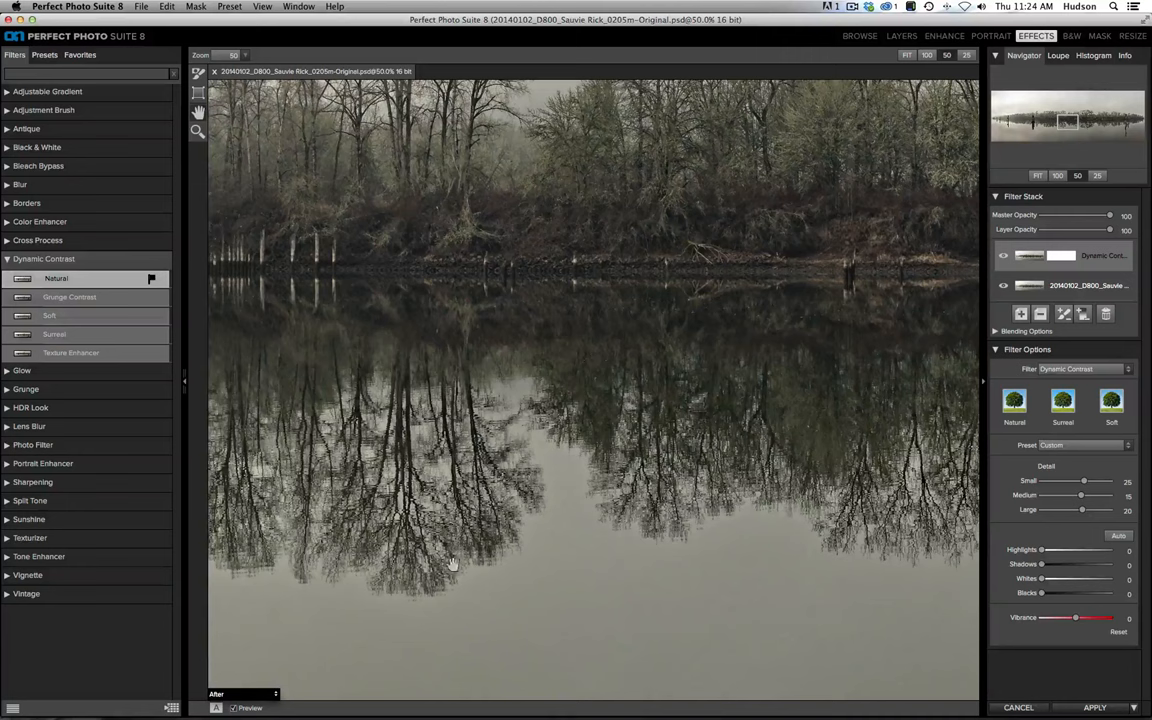
drag(1081, 495, 1100, 495)
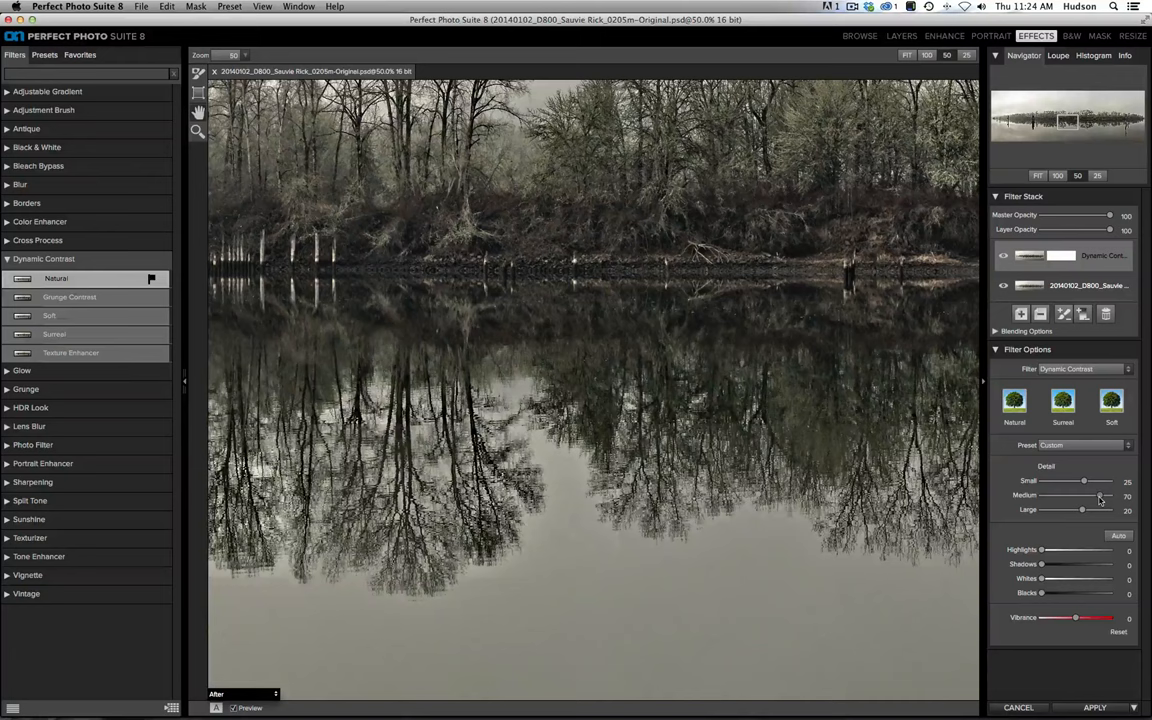
drag(1100, 495, 1082, 497)
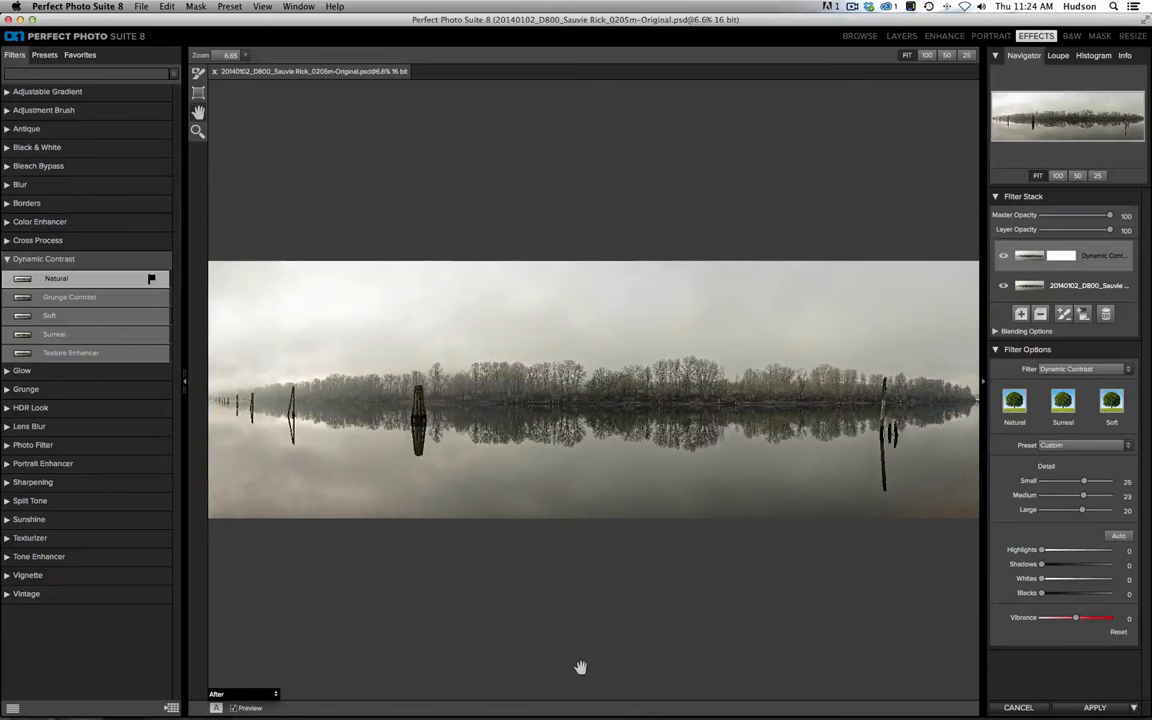
drag(1082, 510, 1053, 510)
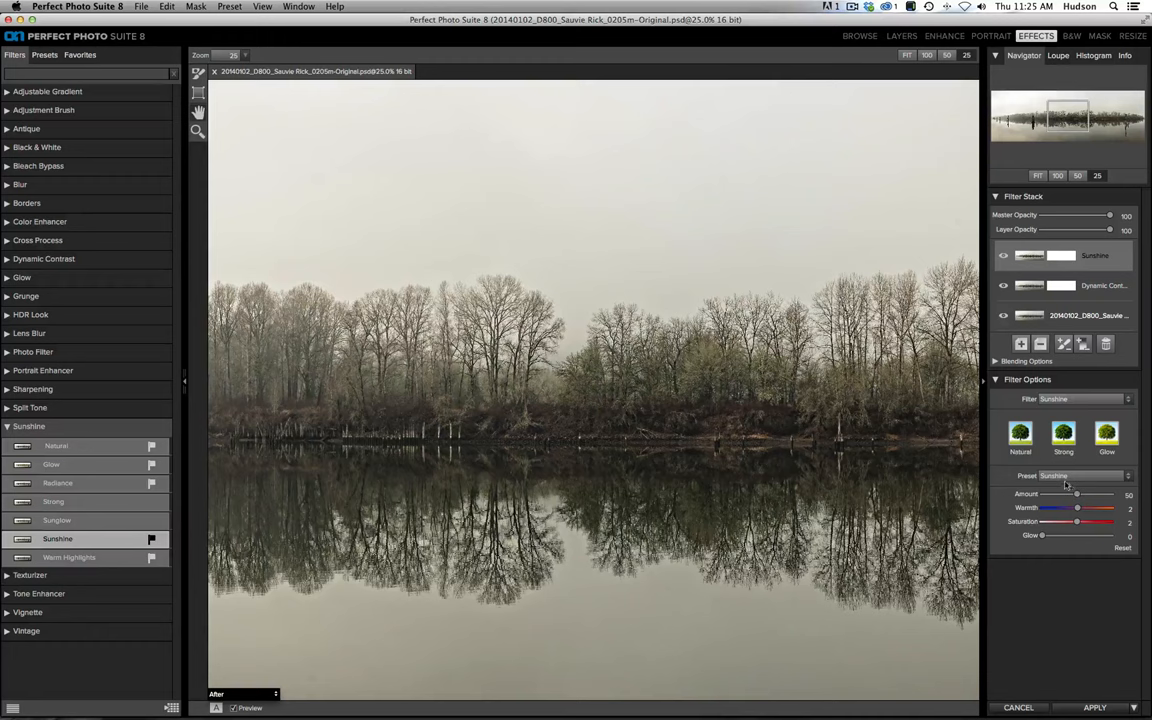
Step: Lower the Sunshine filter amount to 35
drag(1077, 494, 1065, 494)
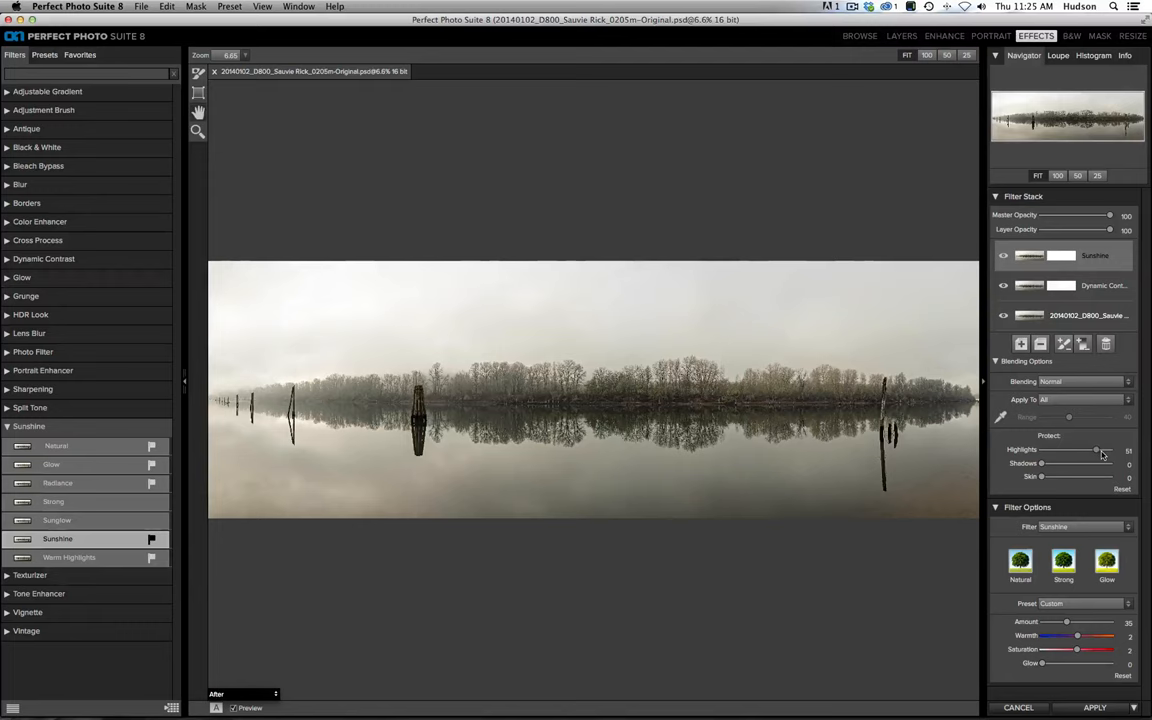
Step: Raise Sunshine's Protect Highlights to 59, add a new layer and toggle Sunshine to compare
drag(1096, 449, 1104, 449)
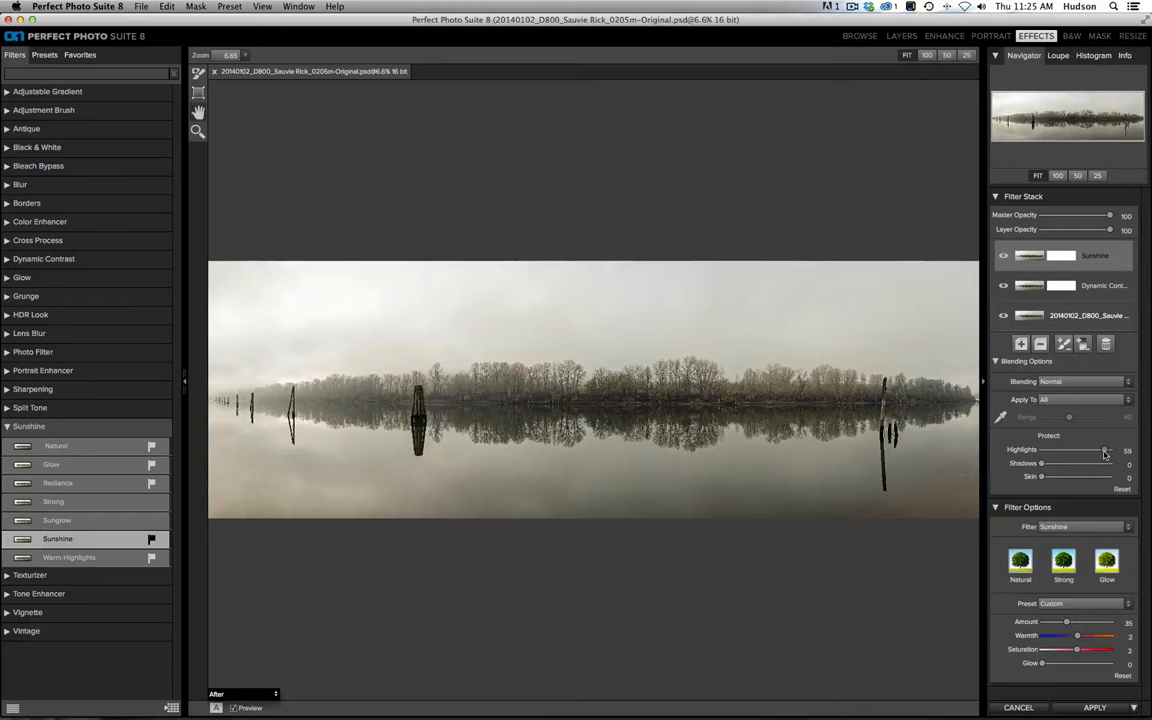
click(1003, 255)
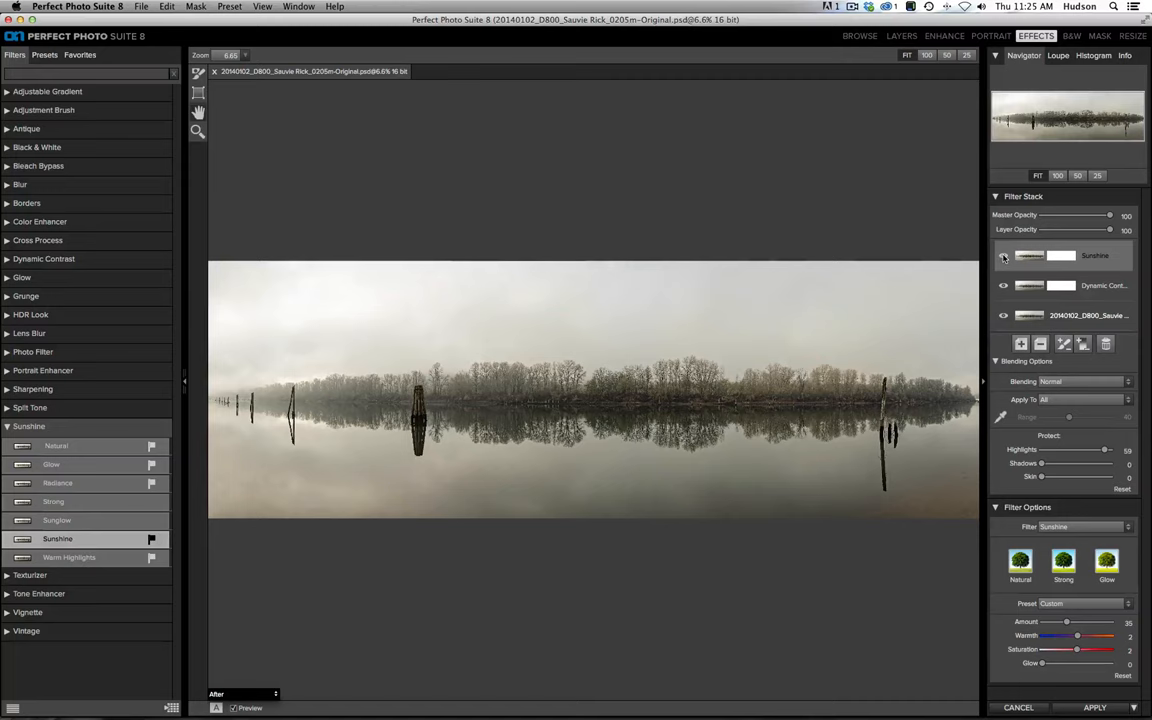
click(29, 425)
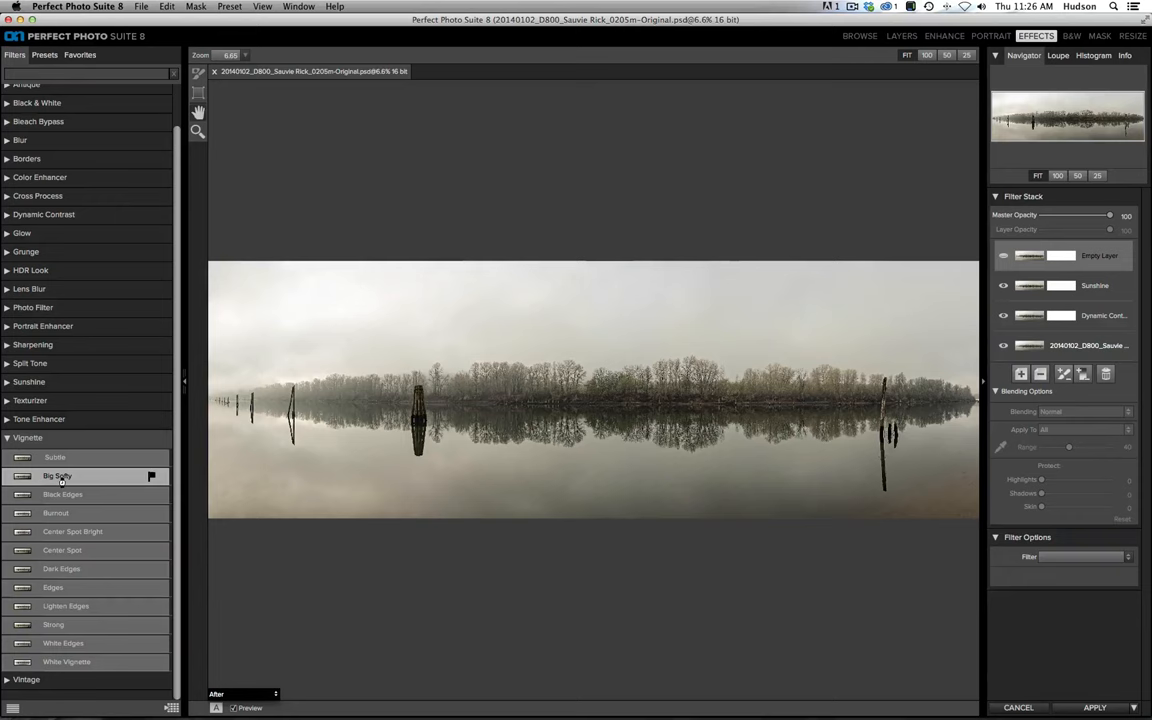
Step: Apply the Big Softy vignette and ease its brightness to -77
click(57, 475)
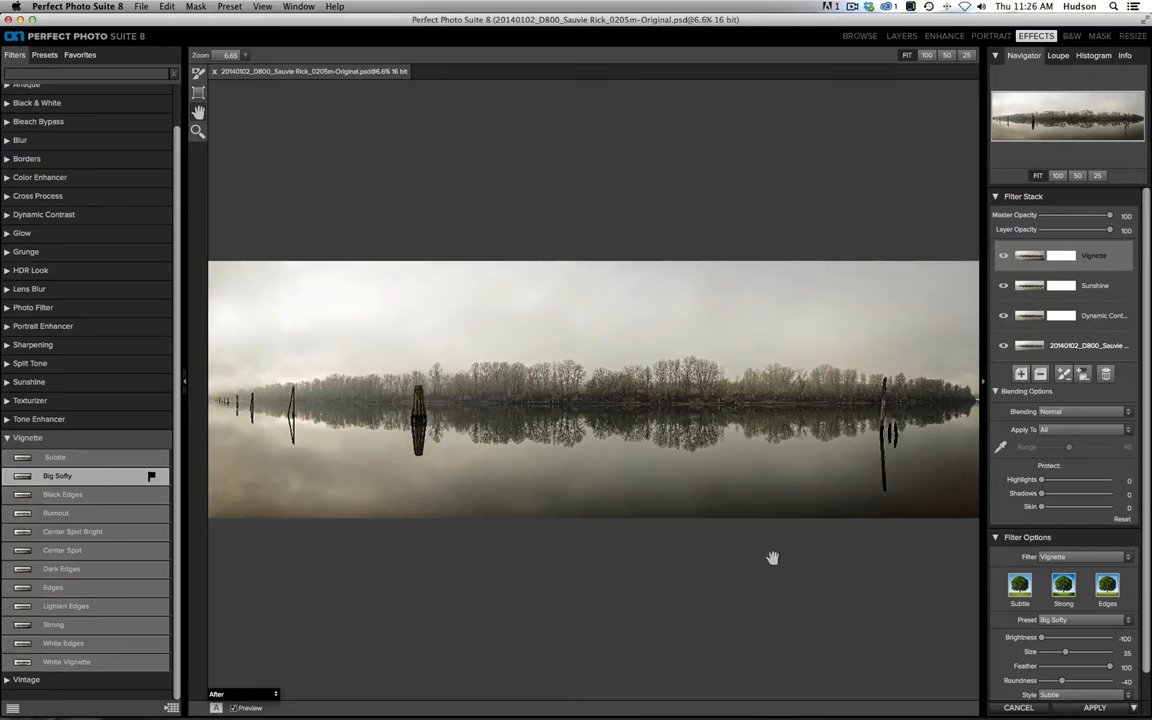
click(996, 391)
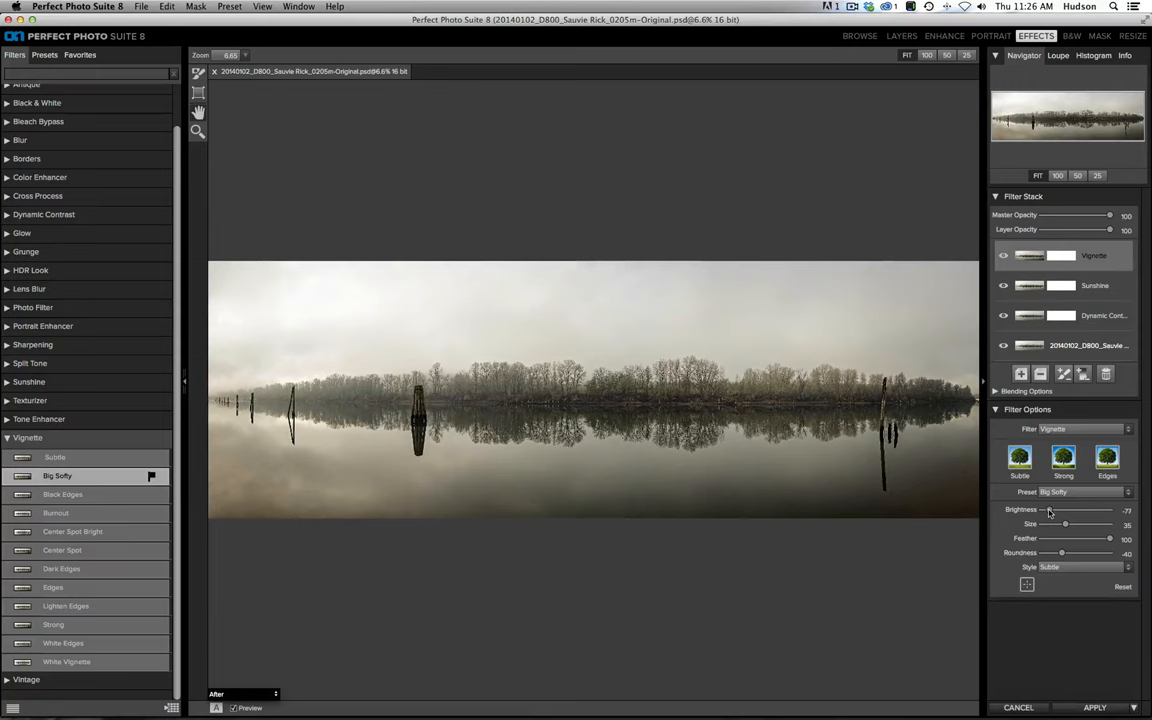
drag(1048, 510, 1062, 510)
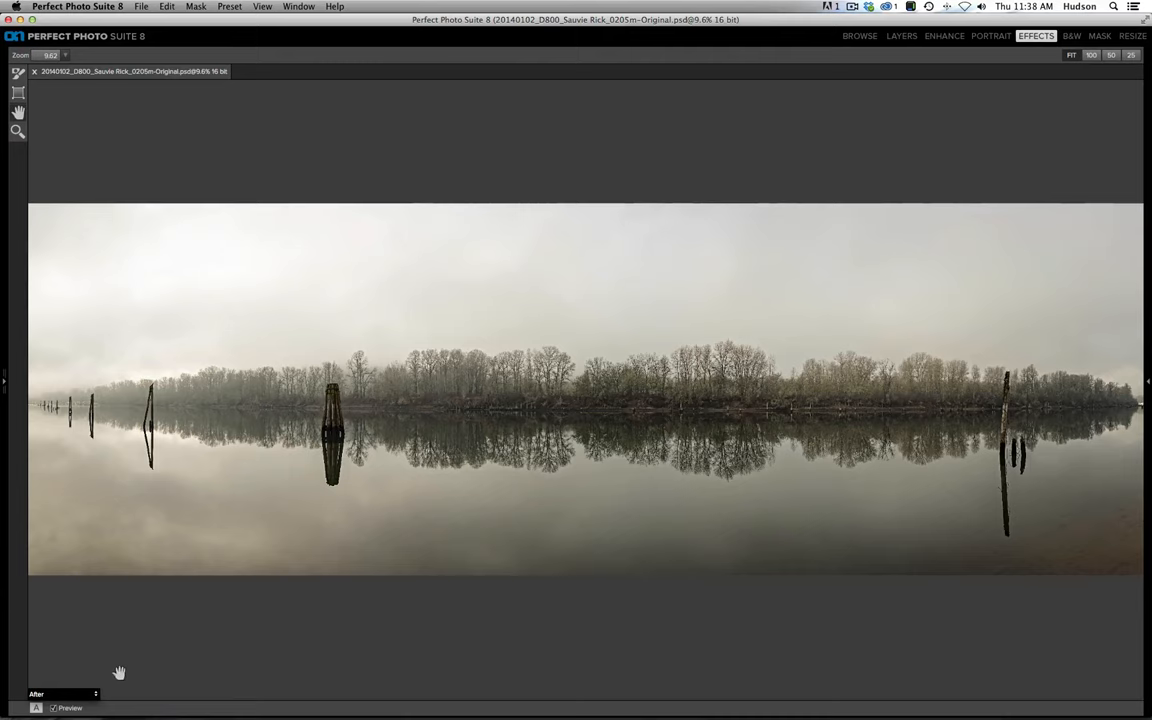
Step: Toggle the Preview checkbox off and on to compare before and after
click(53, 708)
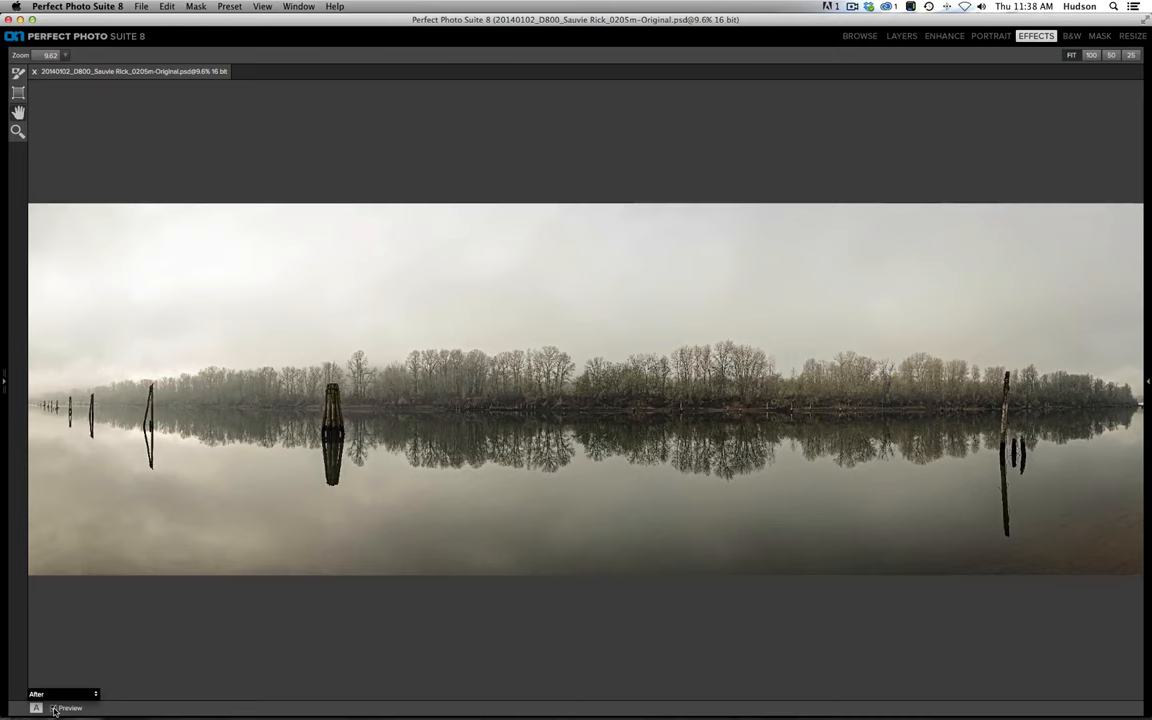
click(54, 708)
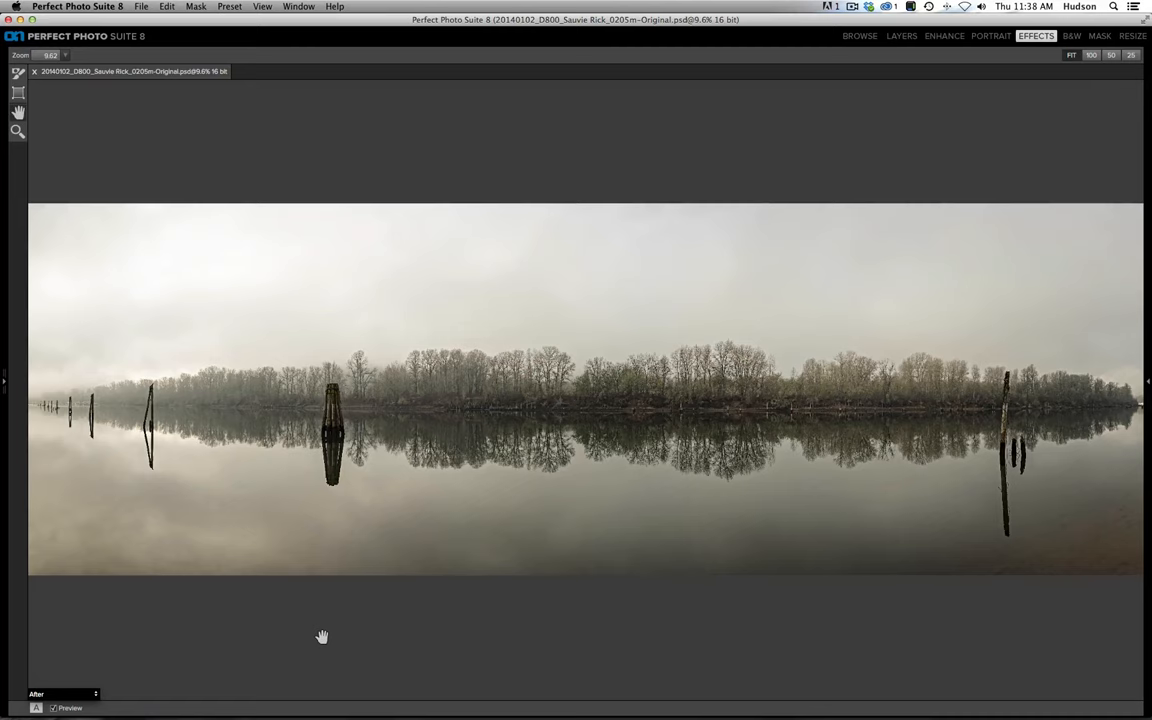